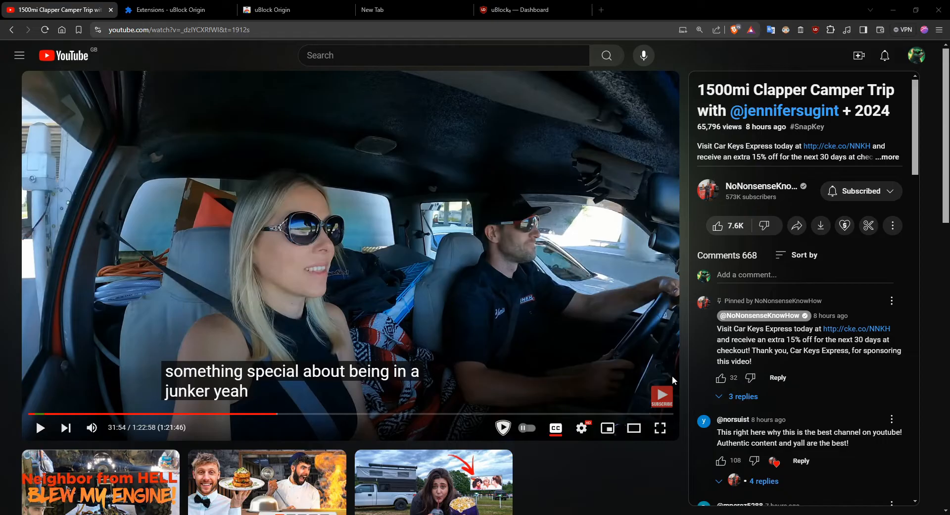
Step: Switch from the YouTube video tab to the brave://extensions page
left_click(938, 28)
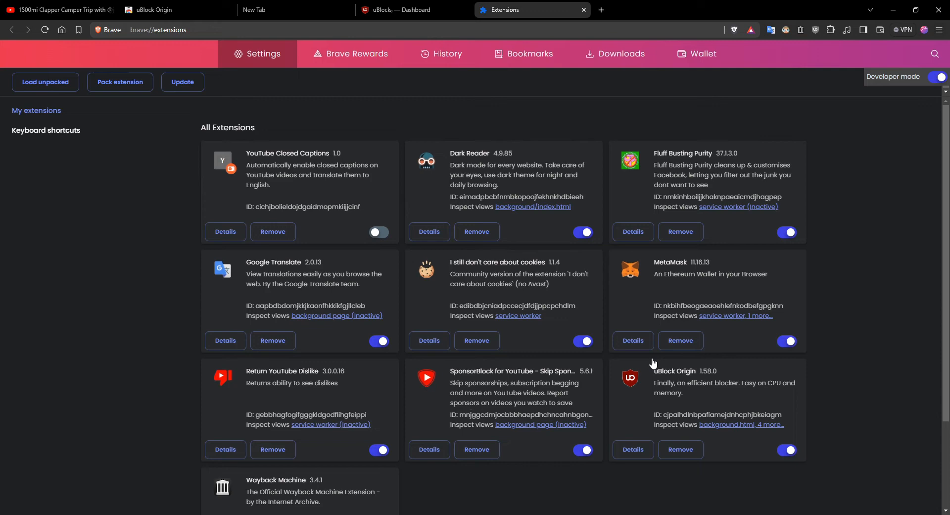
Step: Follow the Web Store link at the bottom of the extensions page
scroll("down", 3)
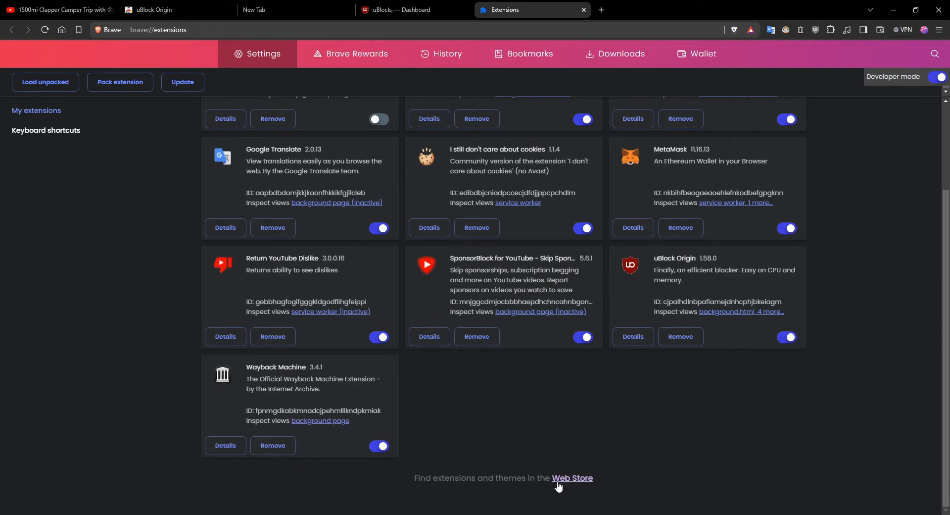
left_click(571, 479)
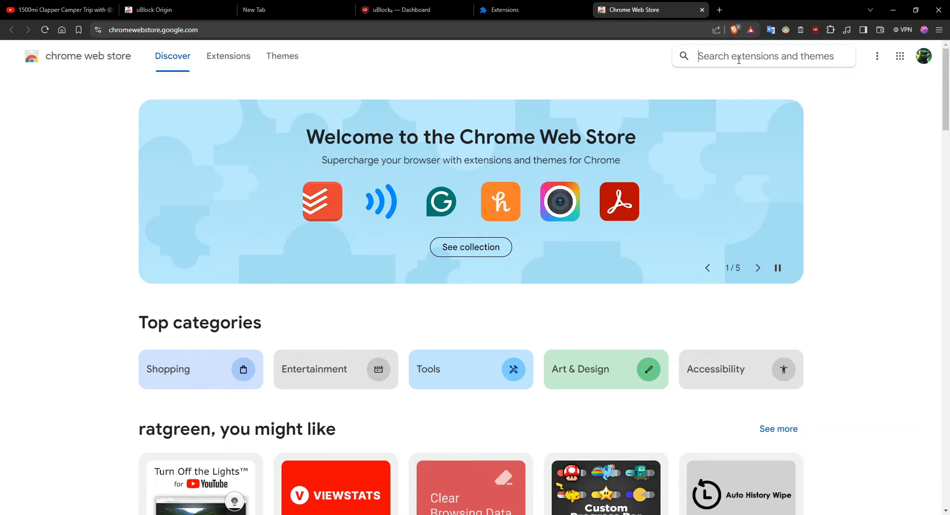
Step: Search the store for 'ublock origi' and view the uBlock Origin listing, already added to Brave
type("ublock origin")
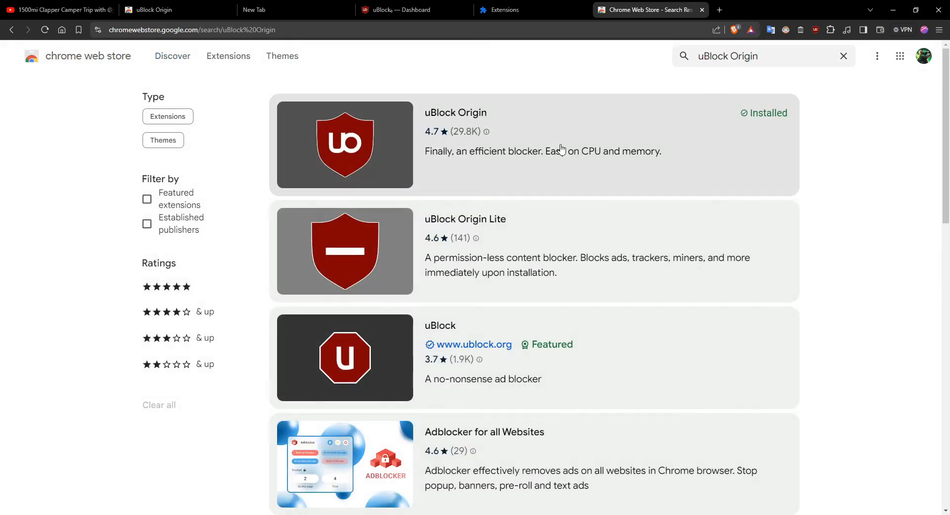
left_click(456, 112)
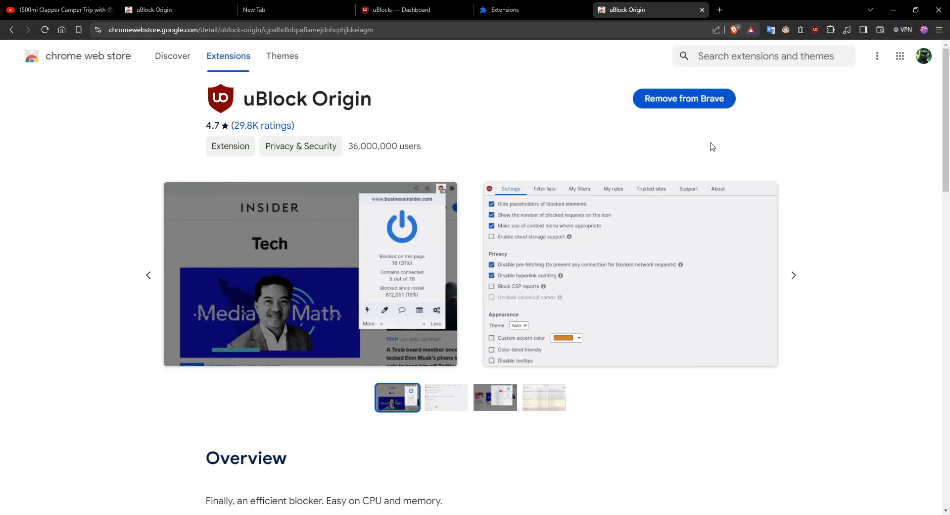
mouse_move(648, 122)
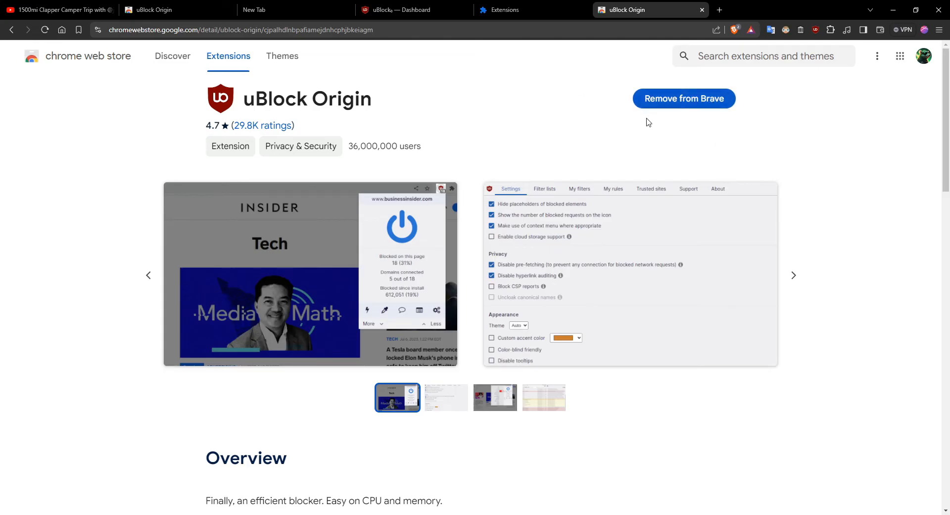
mouse_move(644, 201)
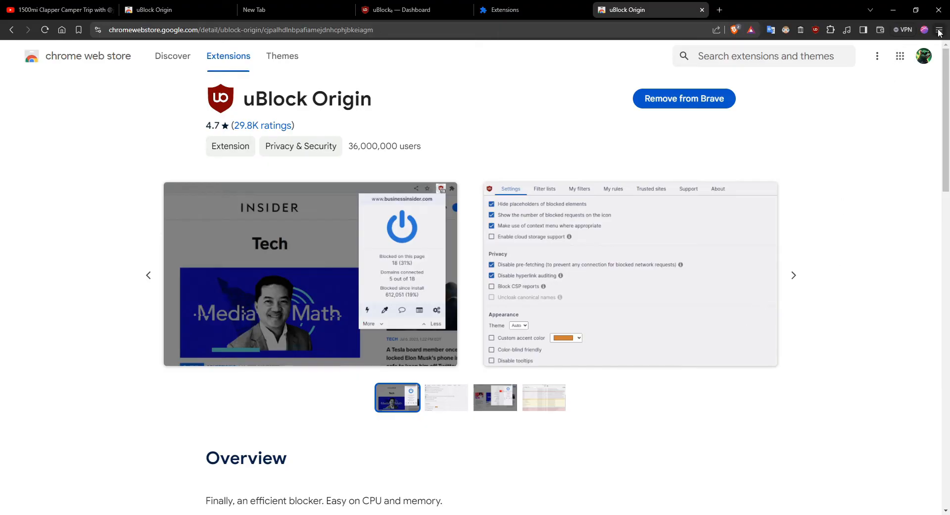
Step: Return to the extensions list and view uBlock Origin's details, reaching its empty My filters page
left_click(940, 30)
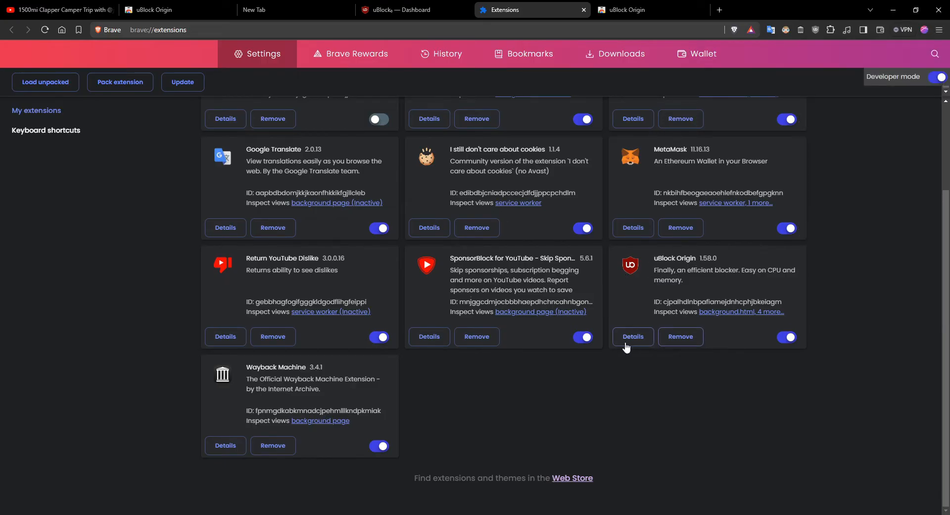
left_click(633, 336)
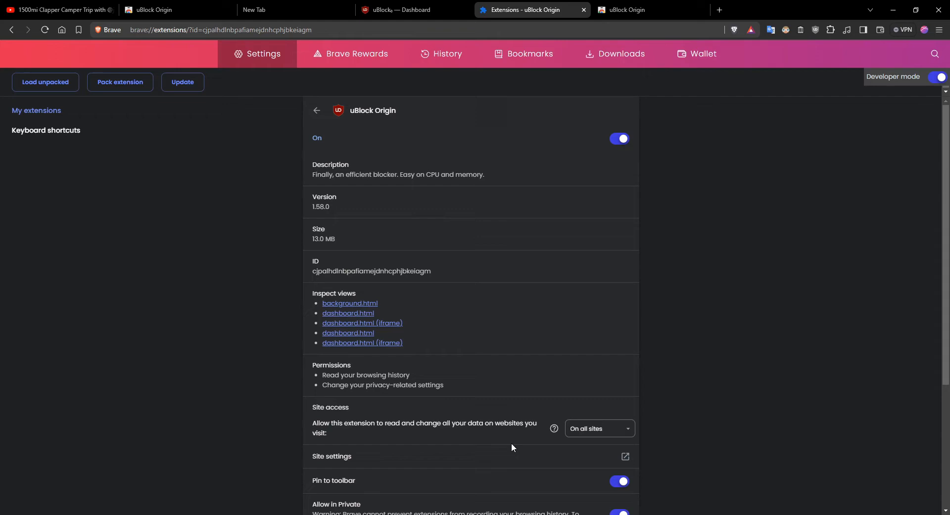
scroll("down", 3)
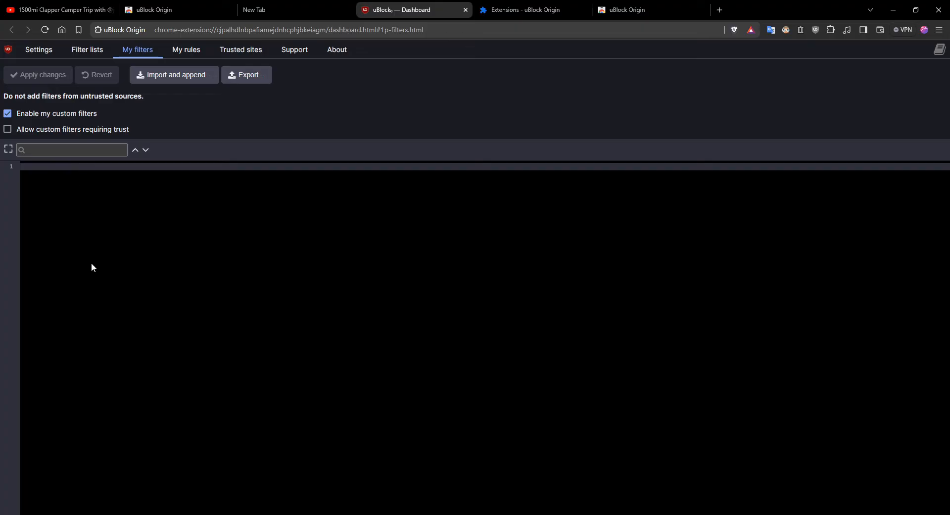
Step: Enter the YouTube UI Fix youtube.com rules into the My filters editor
type("dfgdfxg")
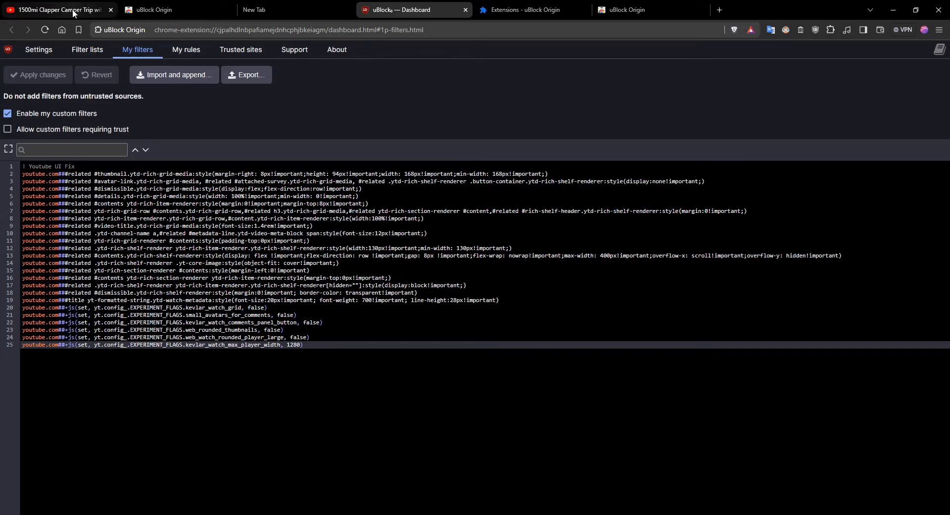
Step: Reload the camper-trip video page to check the restored old layout
left_click(55, 10)
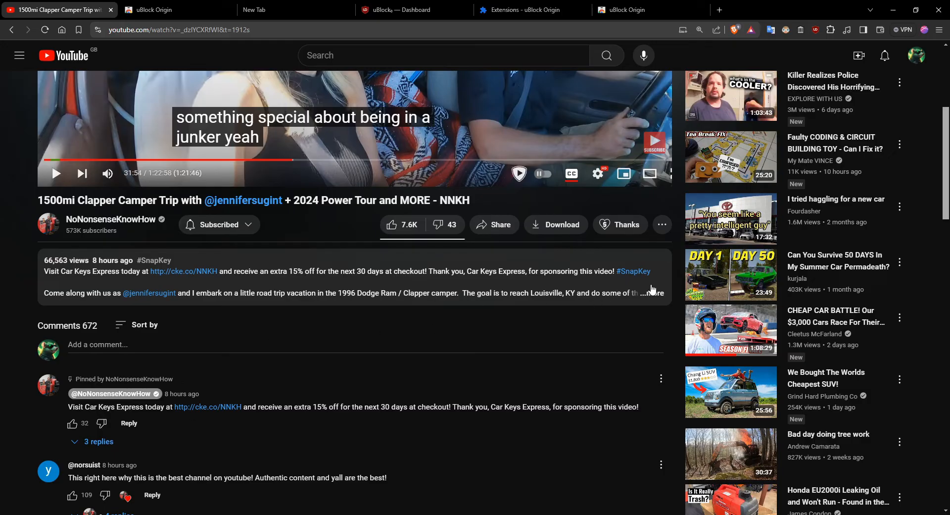
left_click(649, 293)
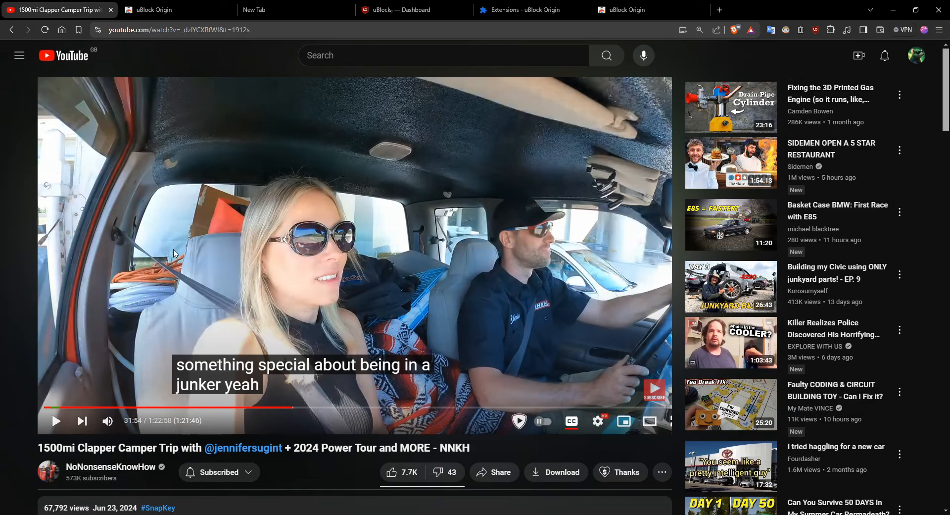
mouse_move(82, 148)
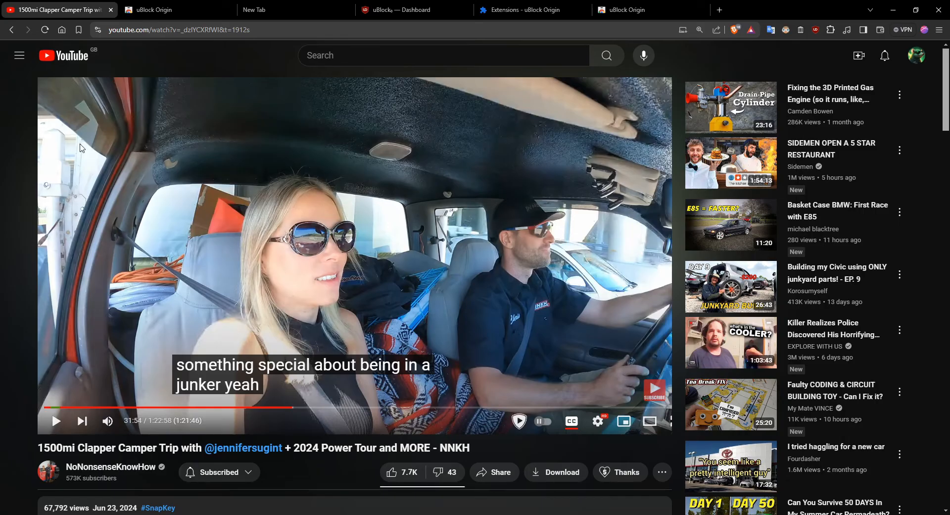
Step: Reach 'Send feedback' at the bottom of YouTube's side guide menu
left_click(19, 55)
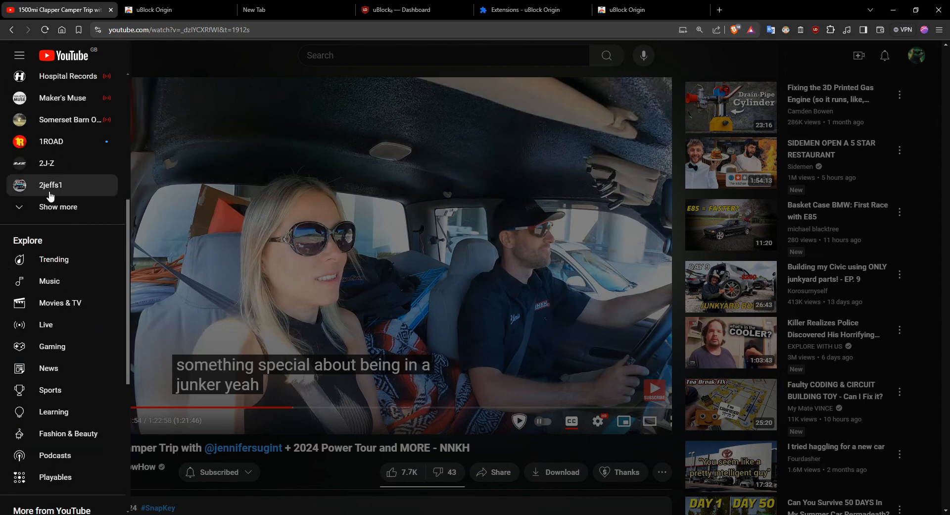
scroll("down", 3)
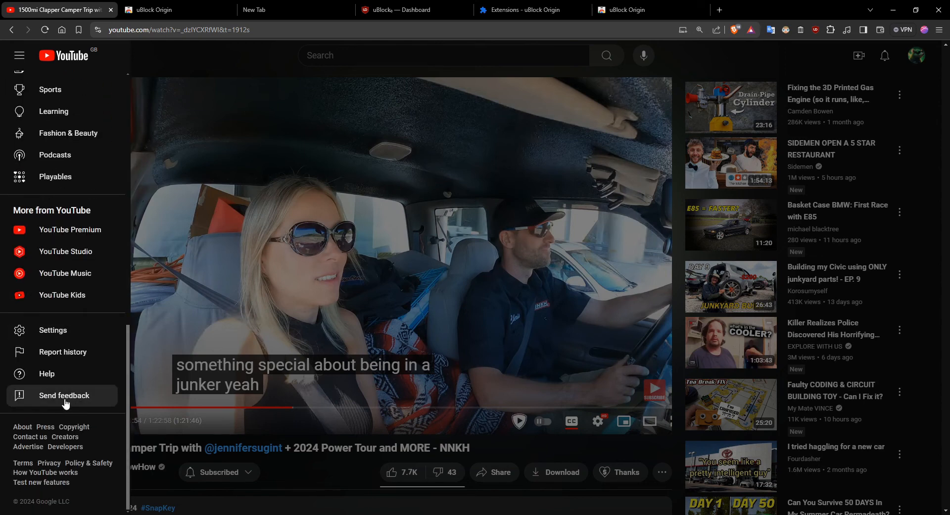
left_click(63, 395)
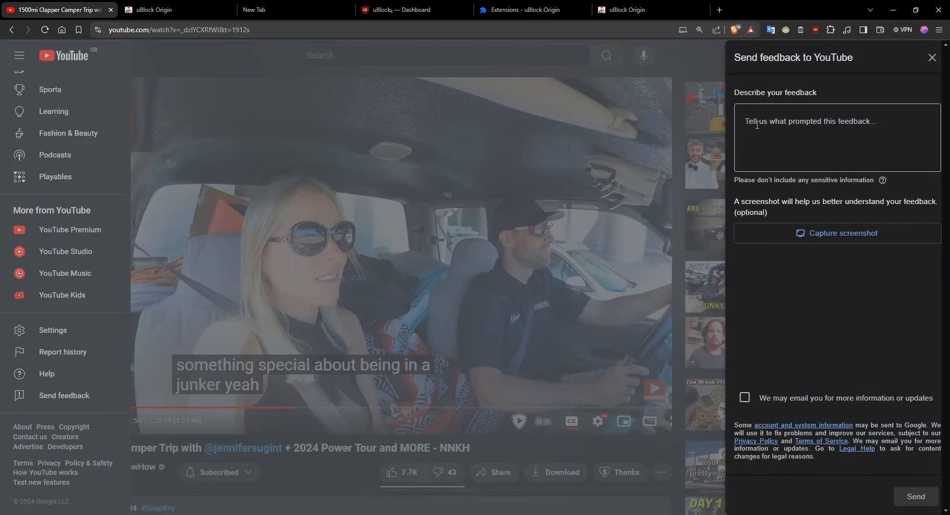
Step: Write 'your new UI sucks' in the feedback description box, not yet sent
left_click(836, 137)
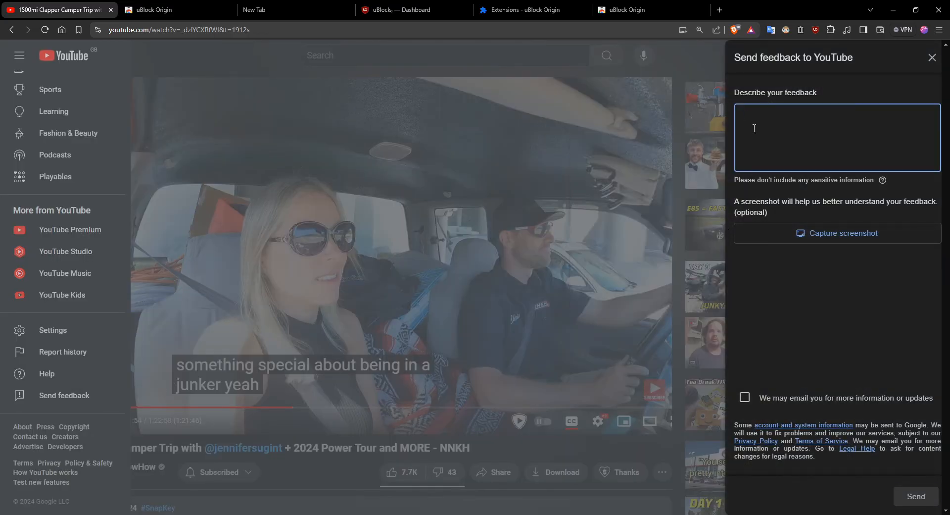
type("your new")
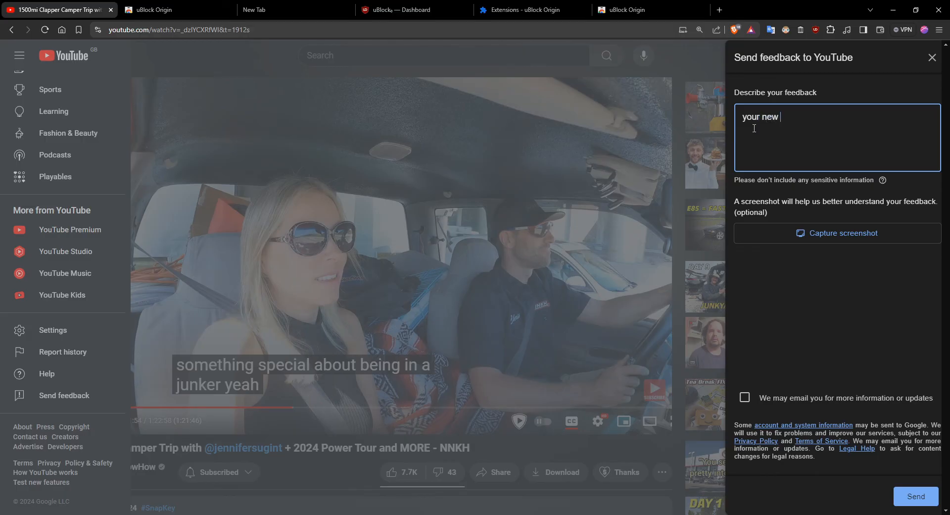
type("UI sucks")
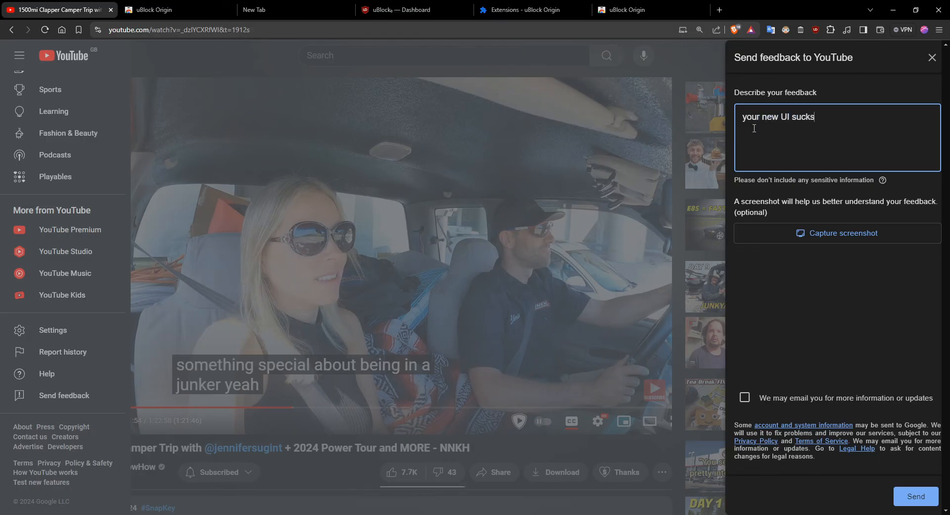